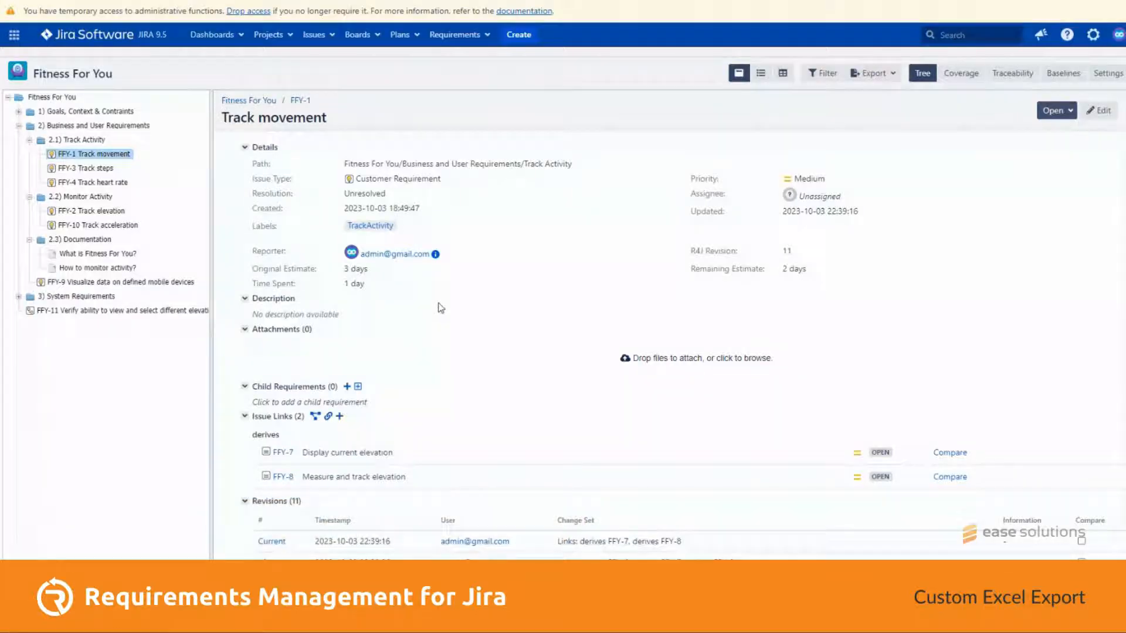
mouse_move(484, 453)
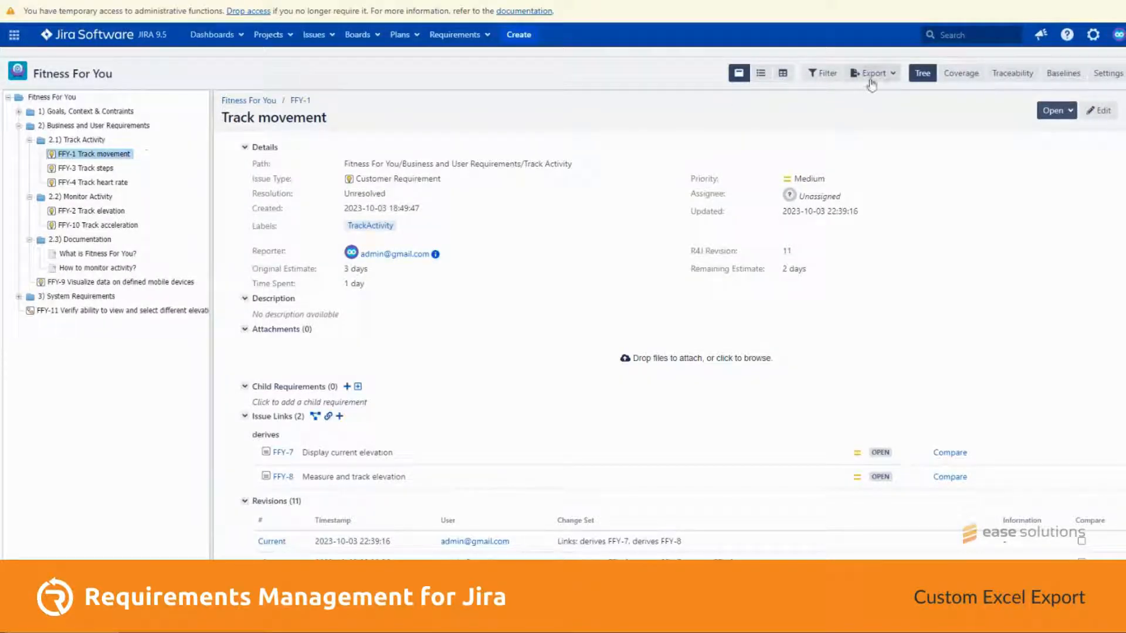
Export the Track movement requirement with the 'EXCEL - Tree custom excel template'.
left_click(872, 73)
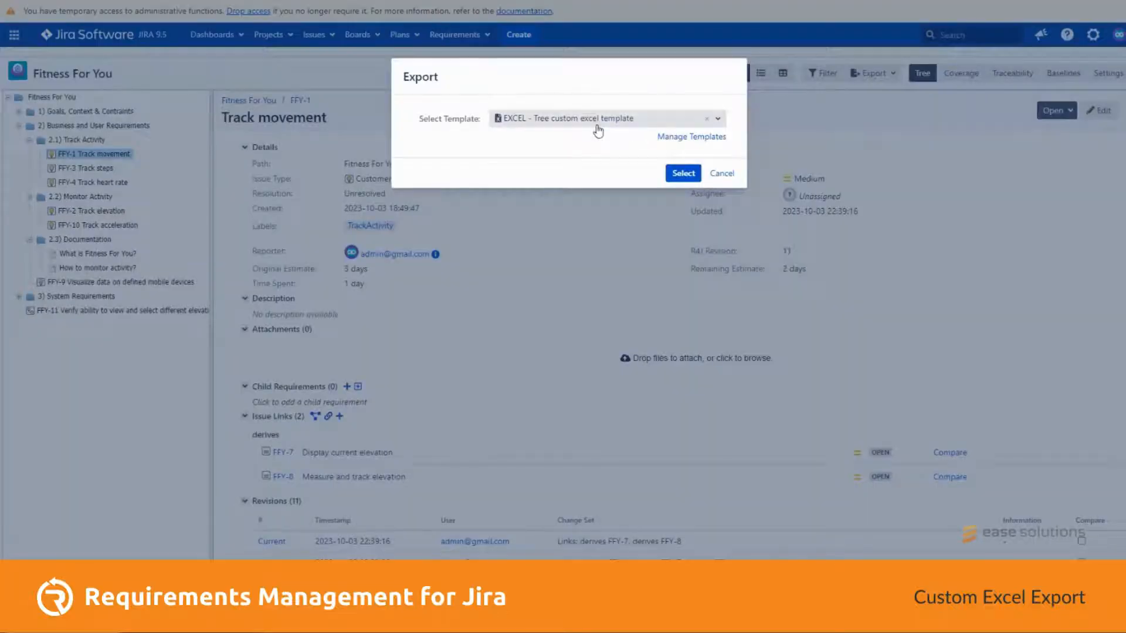
left_click(682, 174)
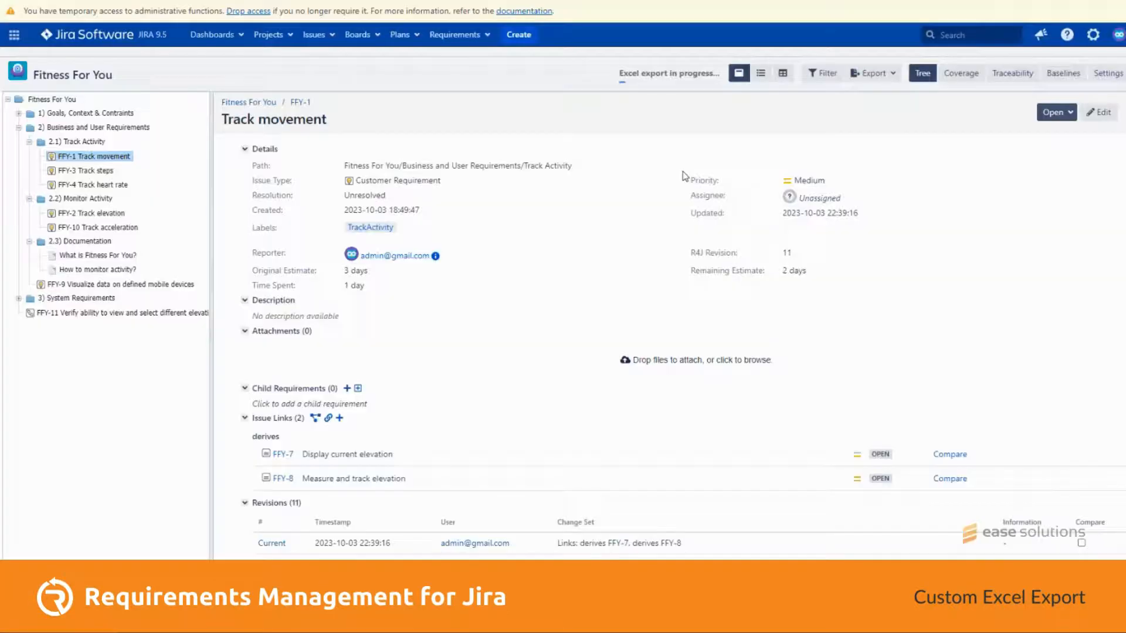
mouse_move(502, 188)
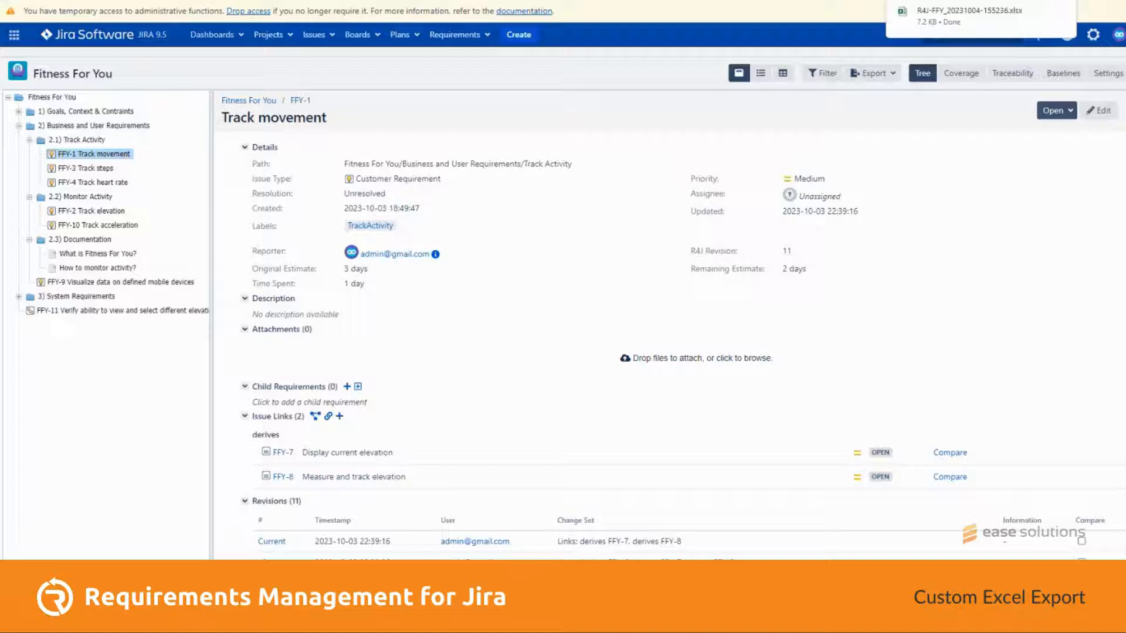
mouse_move(659, 149)
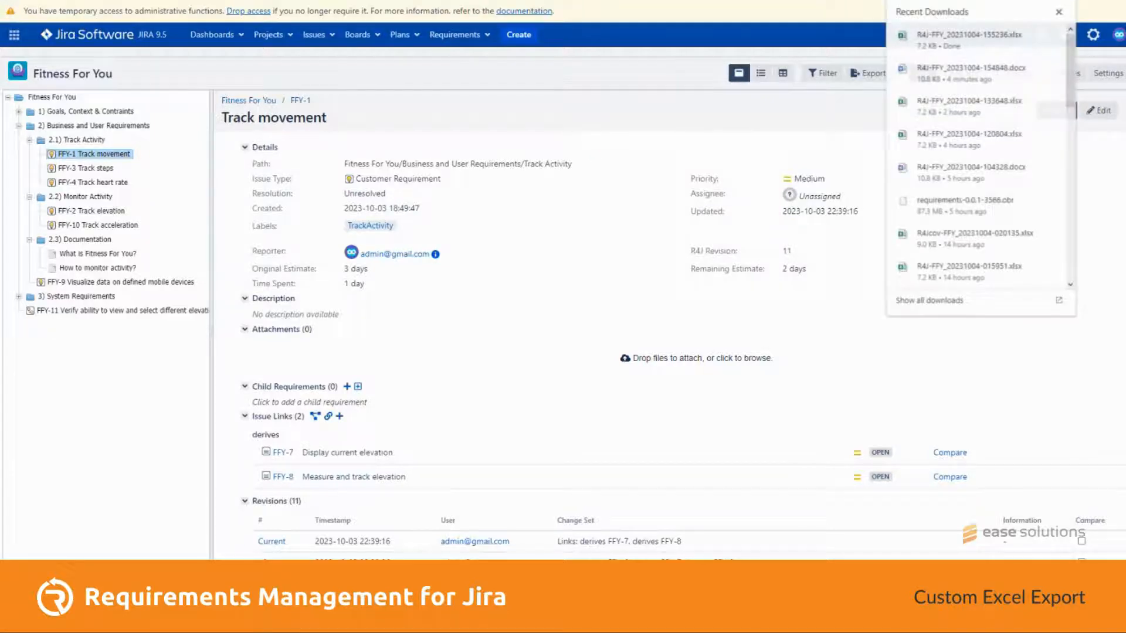
Open the downloaded tree export .xlsx and inspect the Key heading of the FFY-1 row.
left_click(732, 140)
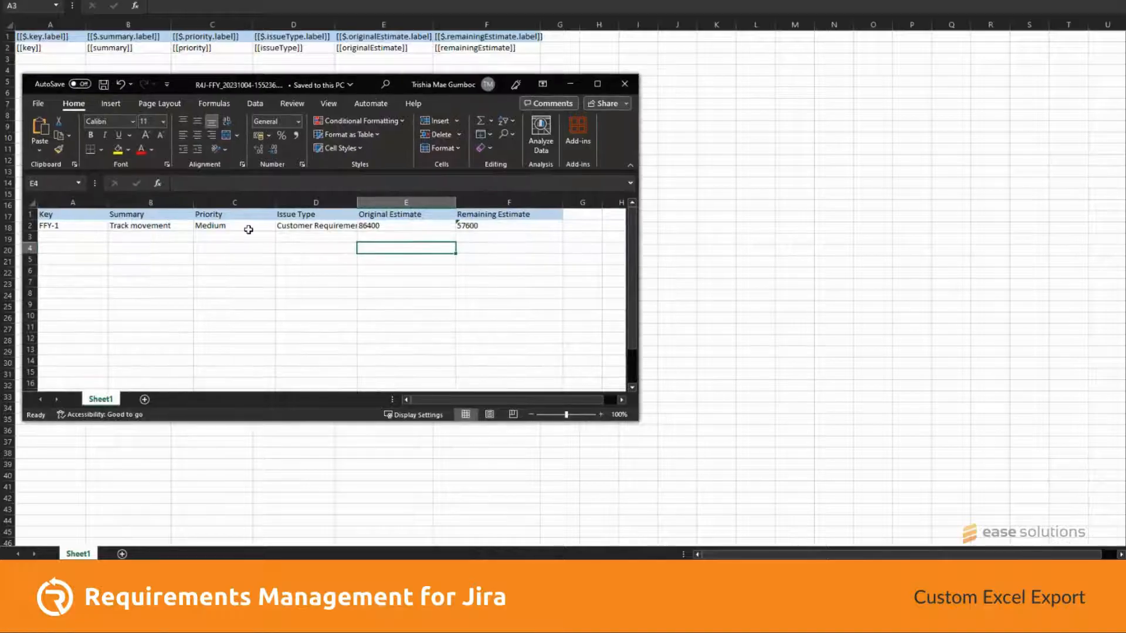
left_click(72, 214)
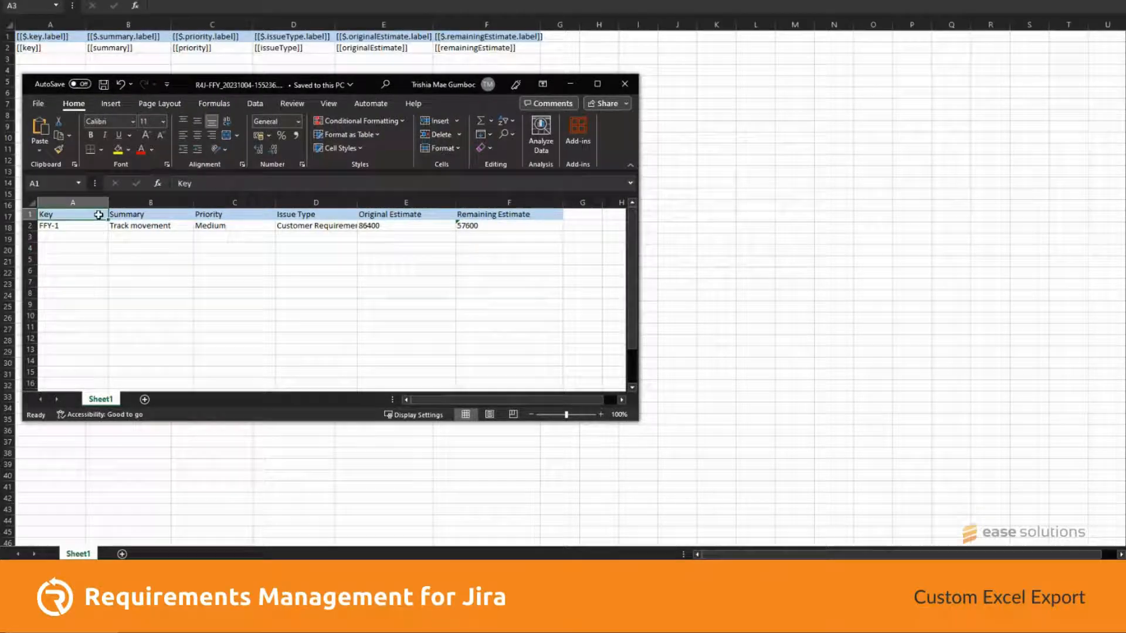
left_click(68, 225)
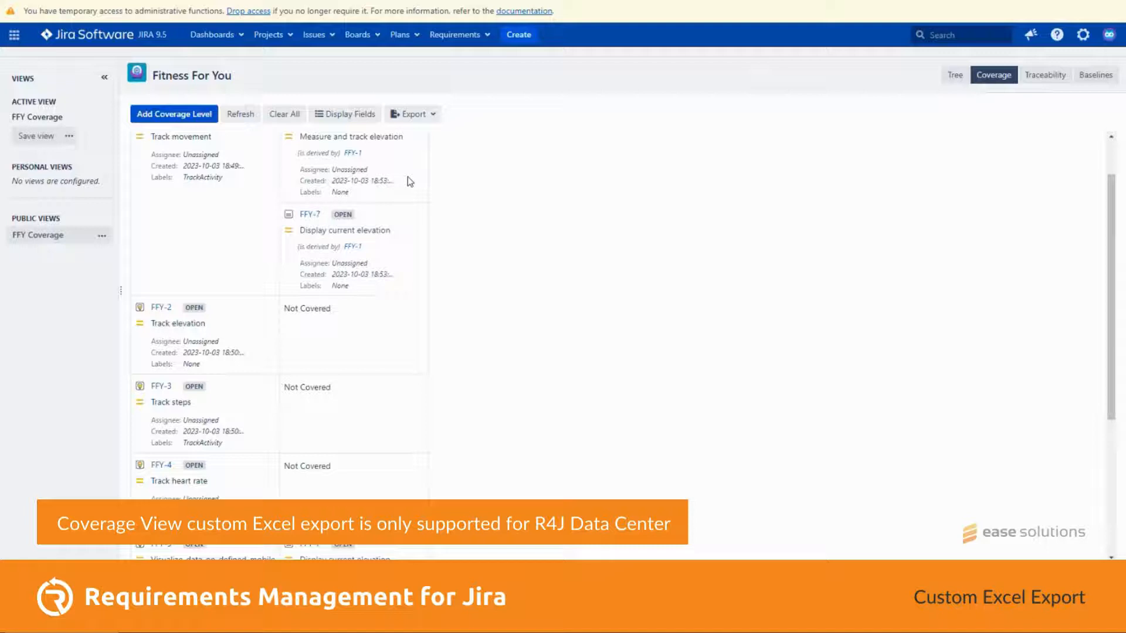
Scroll through the FFY Coverage view results of the Fitness For You project.
scroll("down", 3)
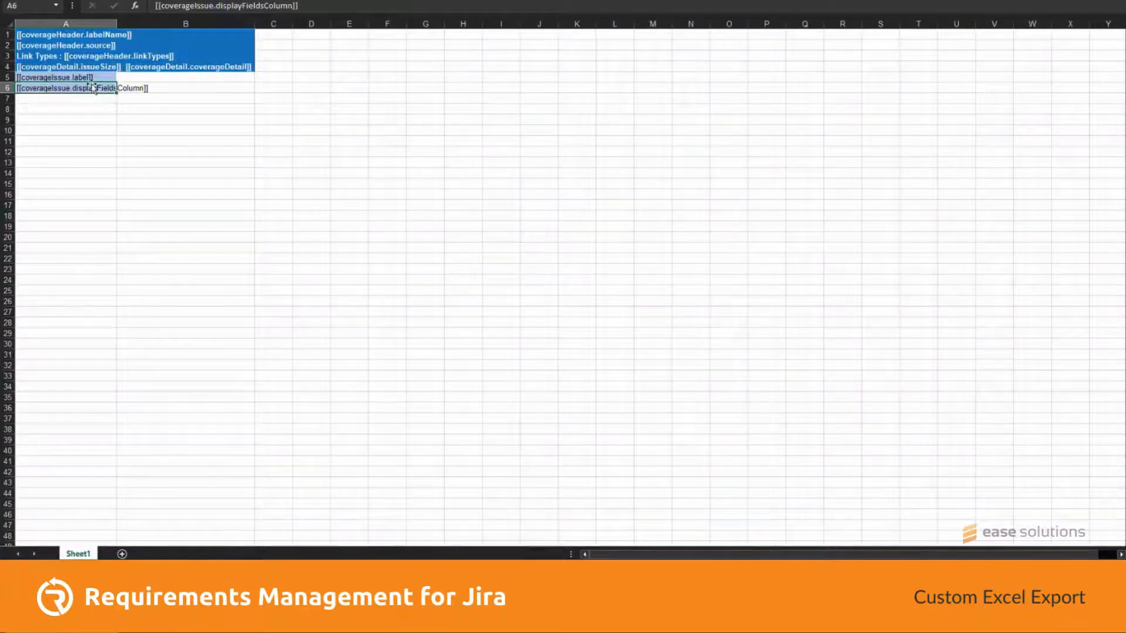
left_click(66, 78)
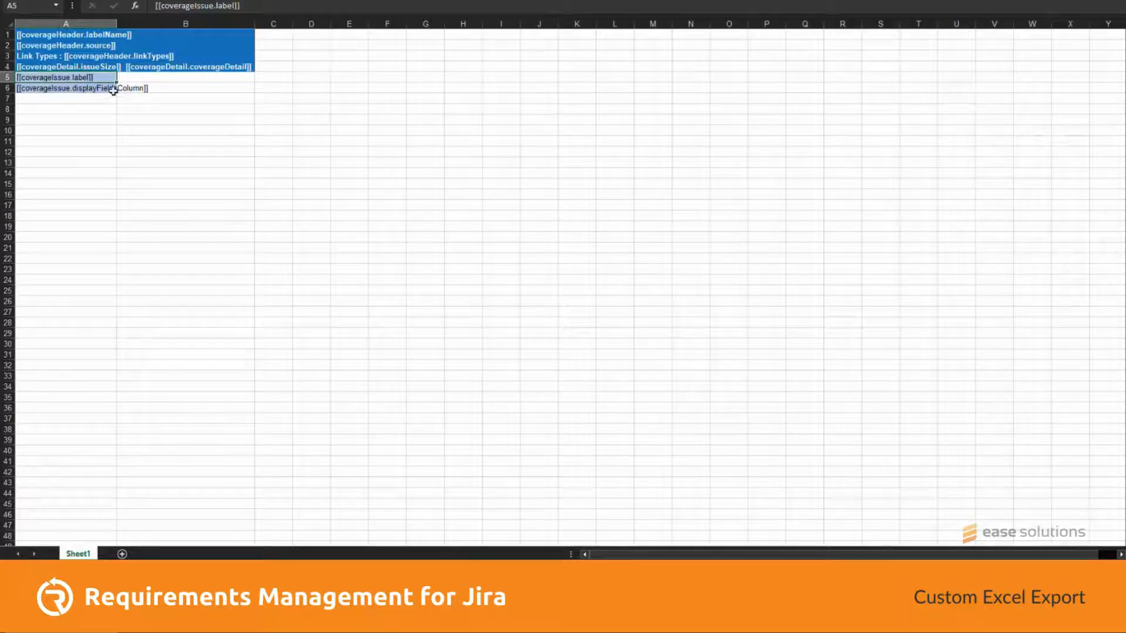
left_click(65, 88)
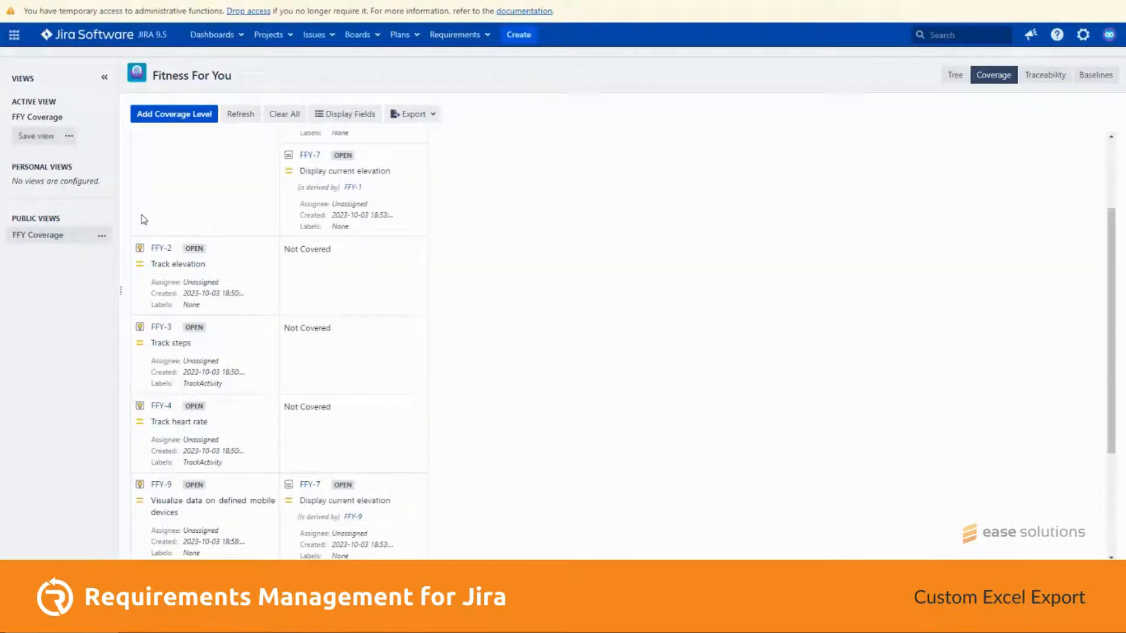
mouse_move(37, 234)
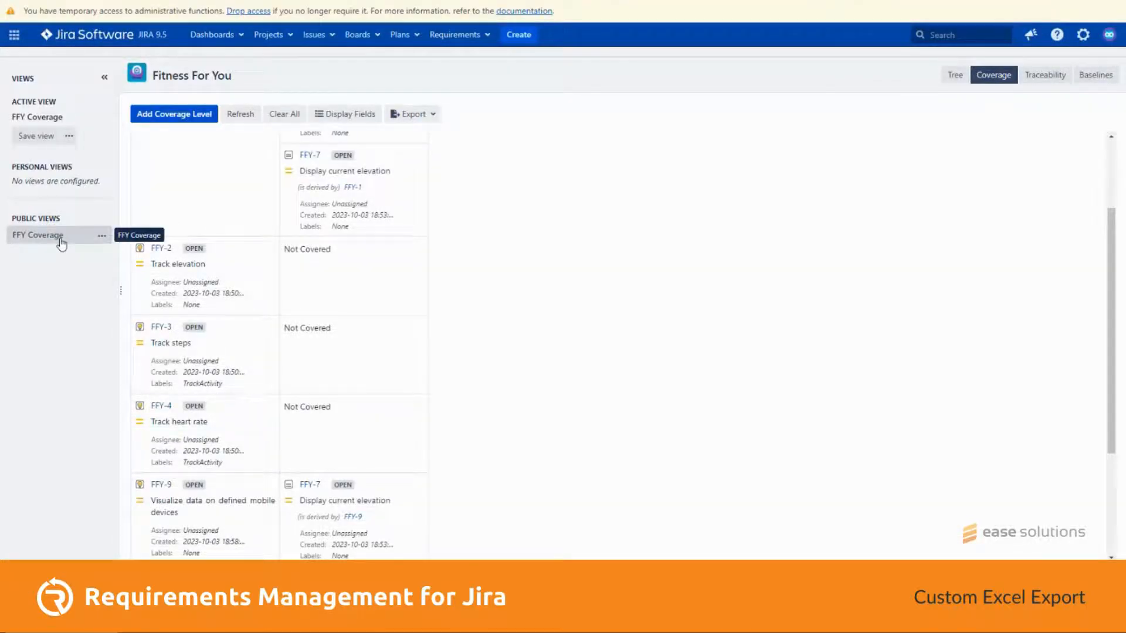
Export the FFY Coverage view with the 'EXCEL - Coverage custom export template'.
left_click(412, 114)
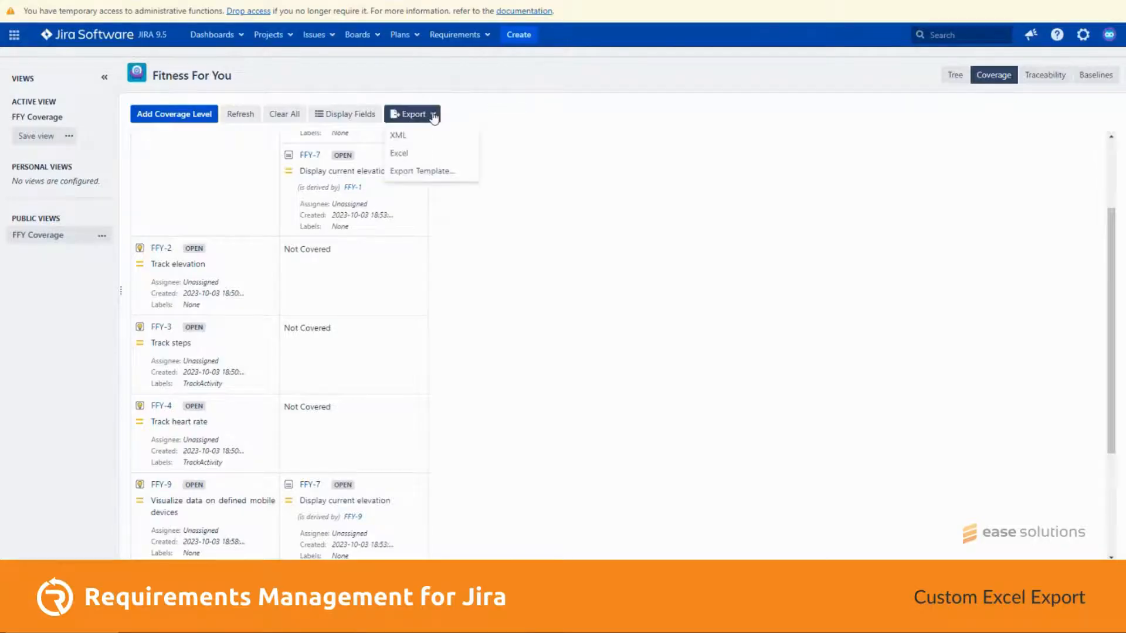
left_click(422, 171)
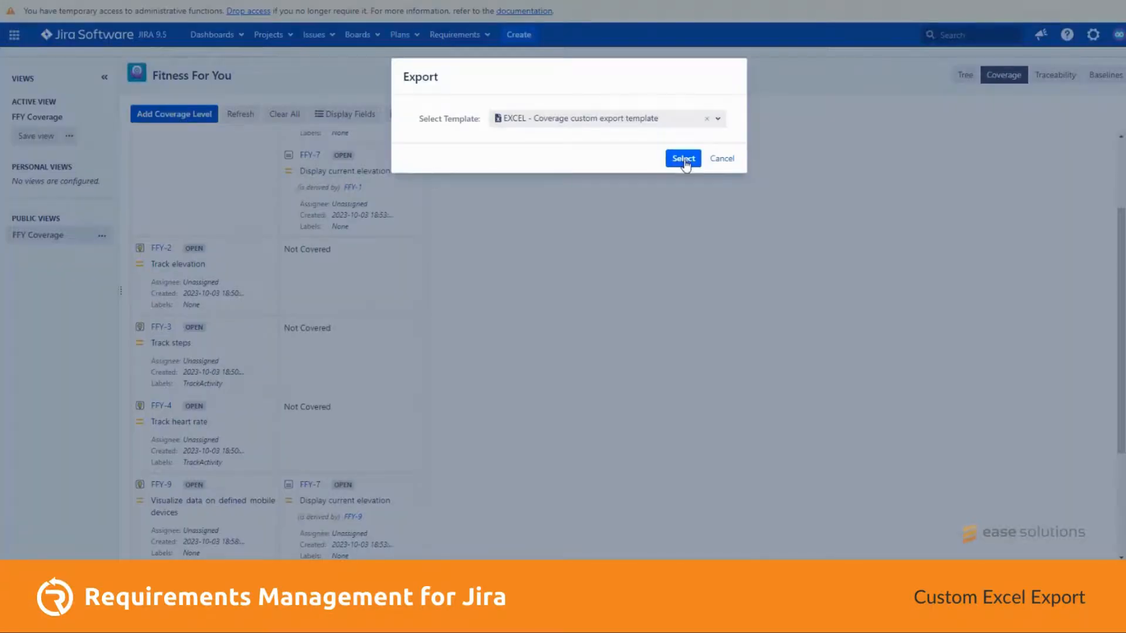
left_click(683, 158)
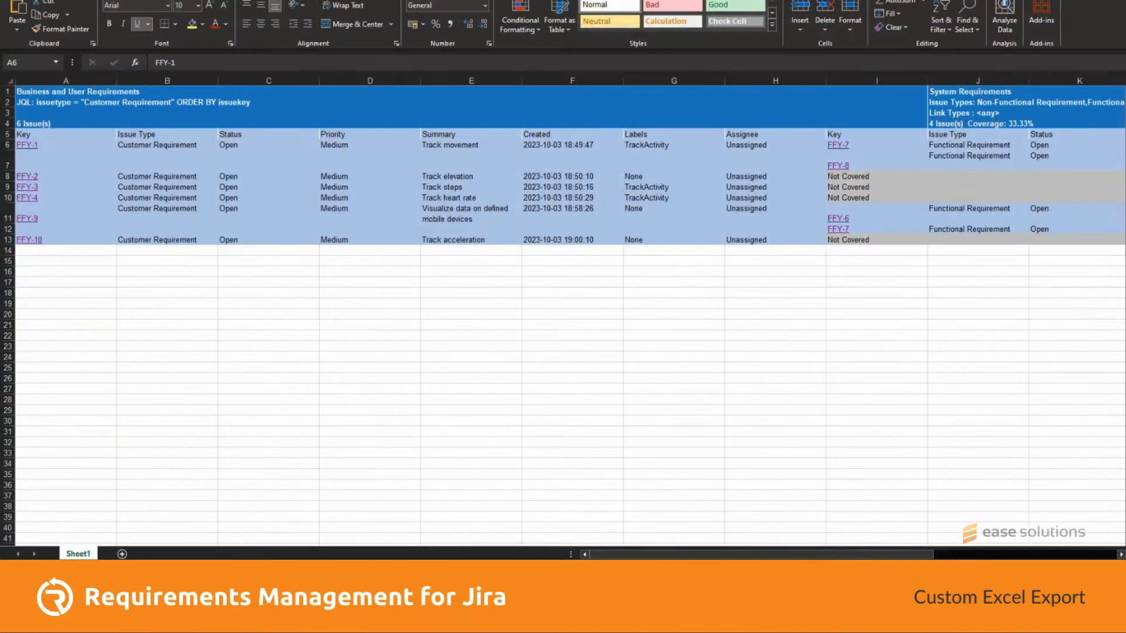
Scroll the coverage export workbook and select the Key header of the requirements table.
scroll("down", 3)
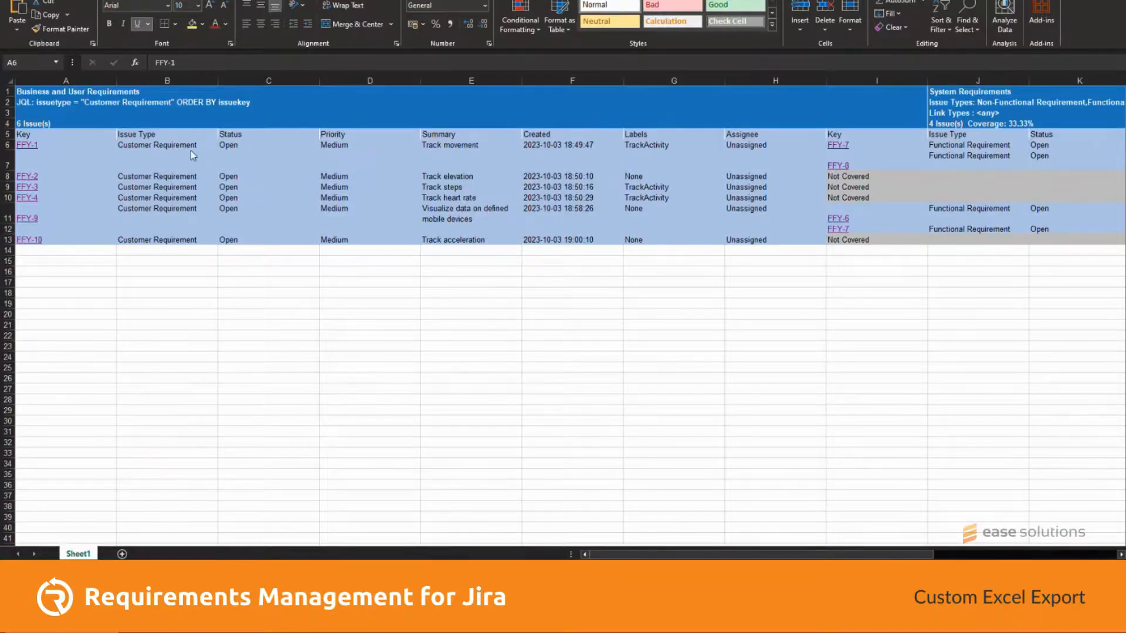
left_click(65, 134)
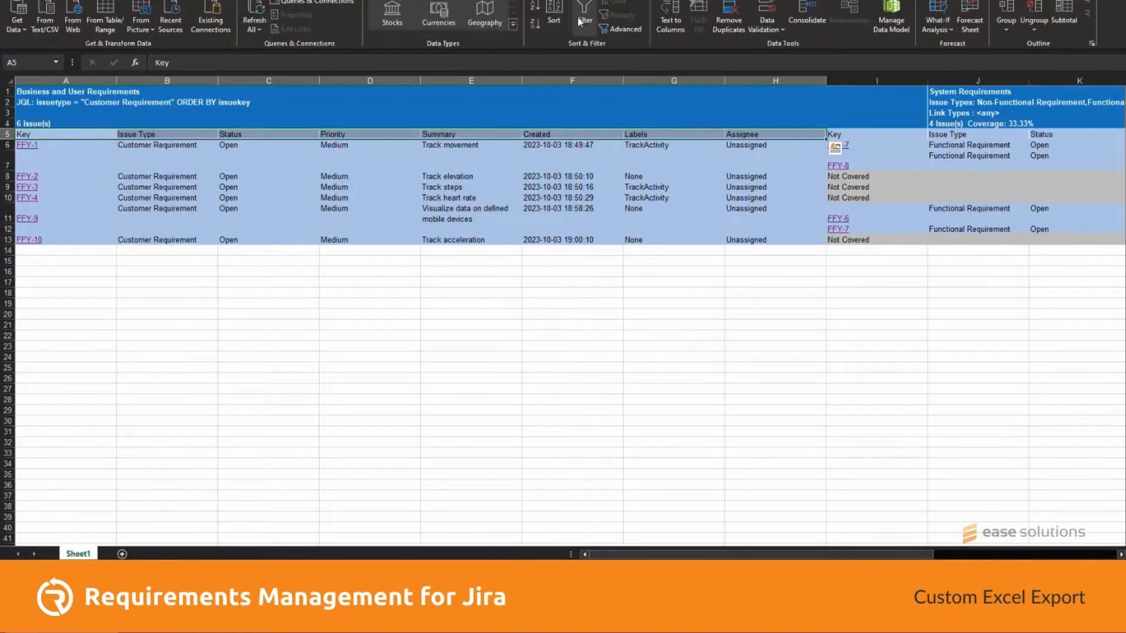
Filter the Key column to FFY-1 only, leaving the Track movement row visible.
left_click(584, 14)
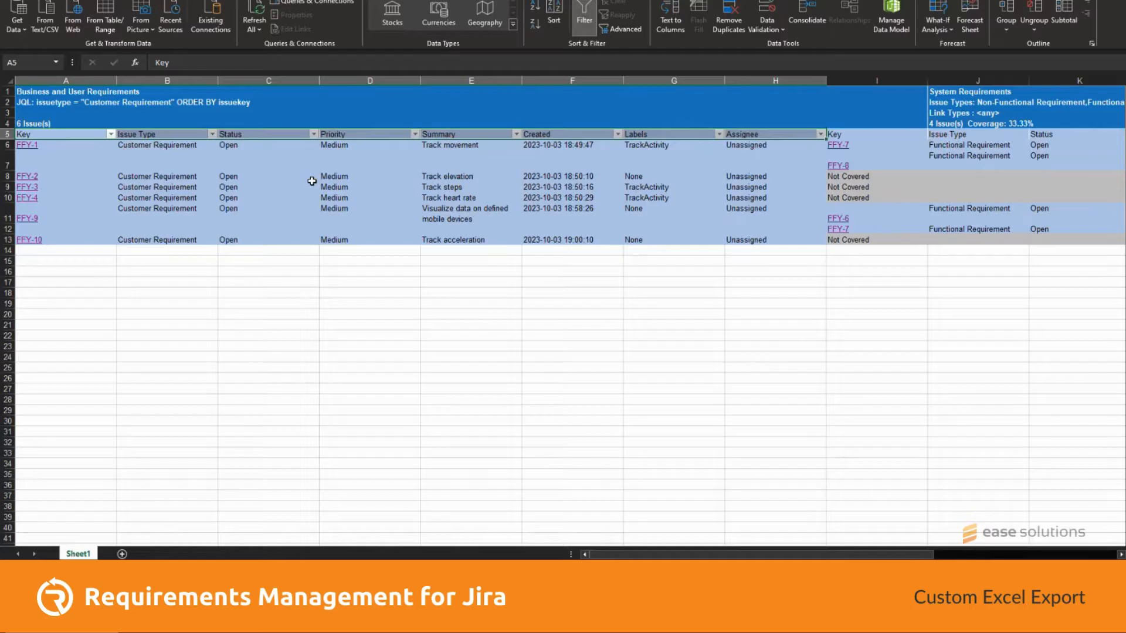
left_click(110, 134)
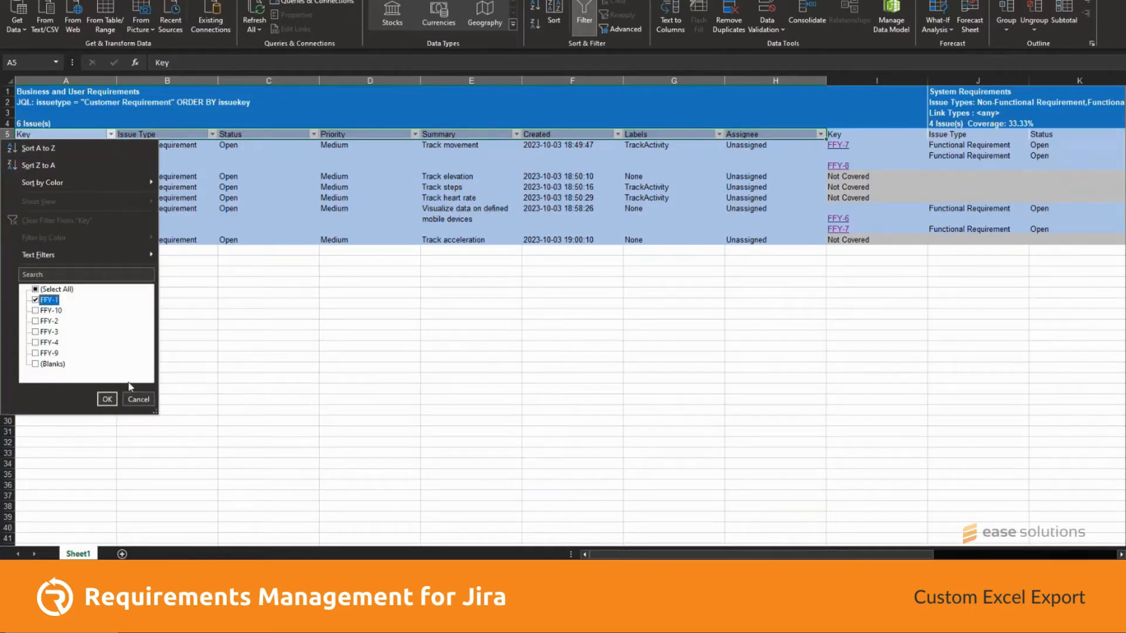
left_click(107, 399)
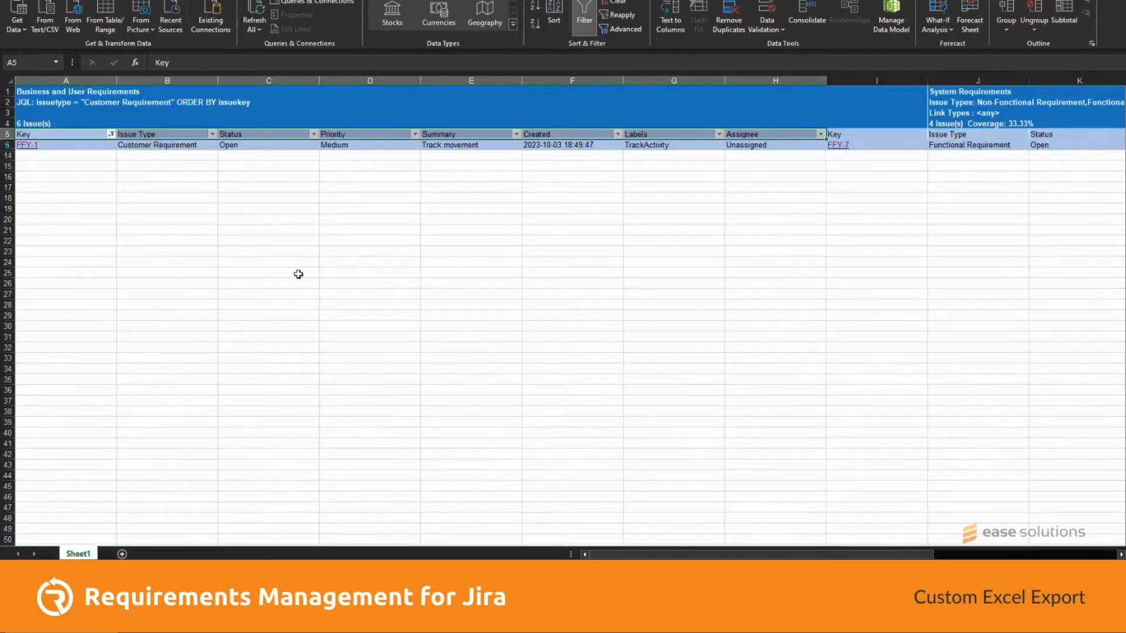
left_click(472, 145)
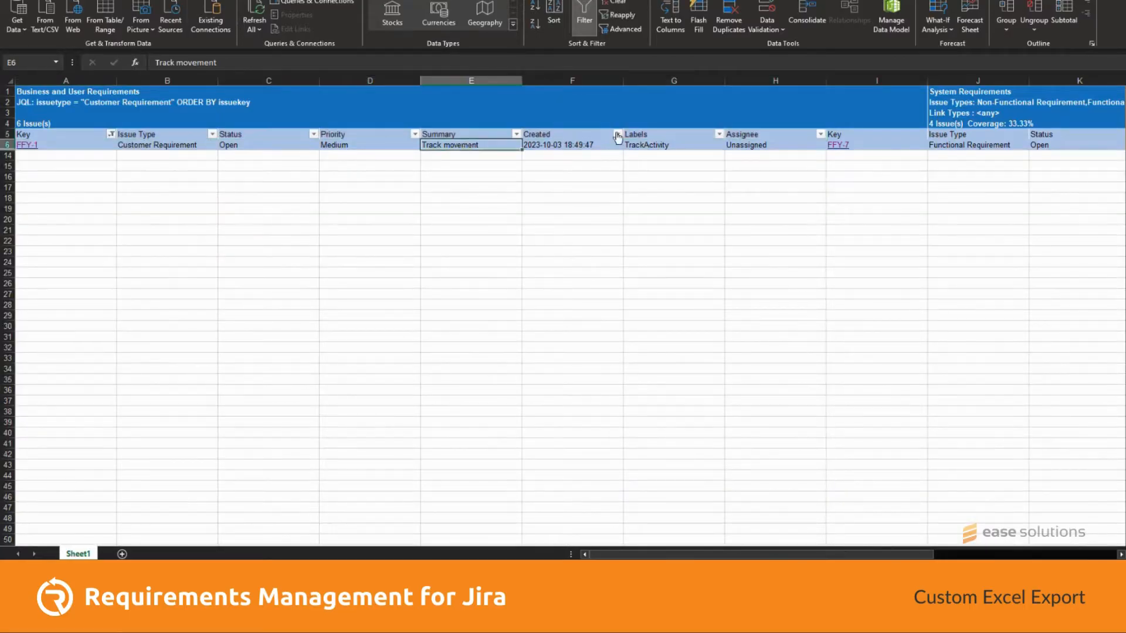